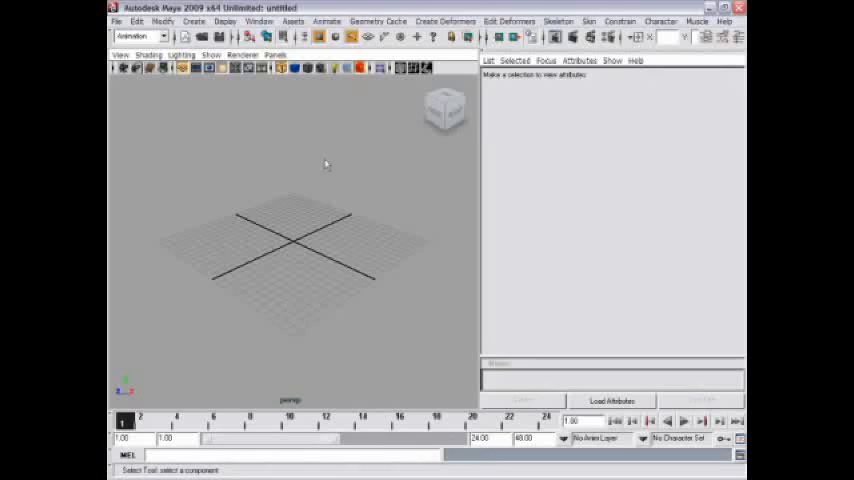
{"action": "mouse_move", "coordinate": [416, 180]}
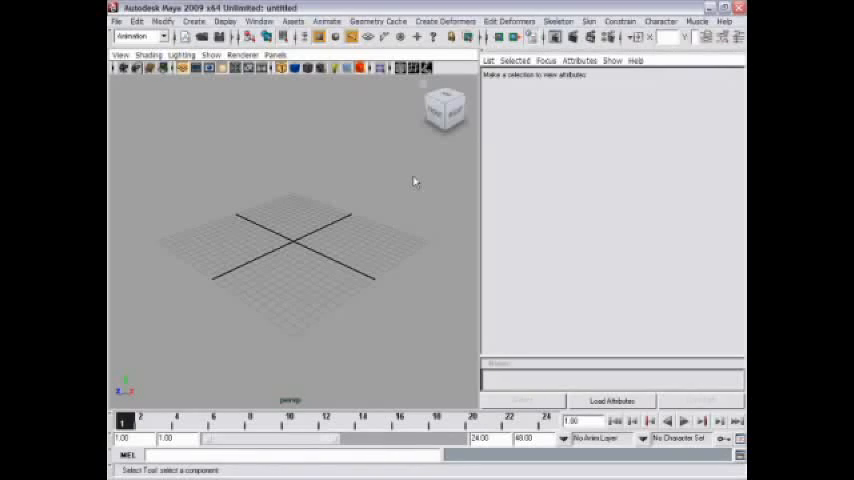
{"action": "mouse_move", "coordinate": [500, 148]}
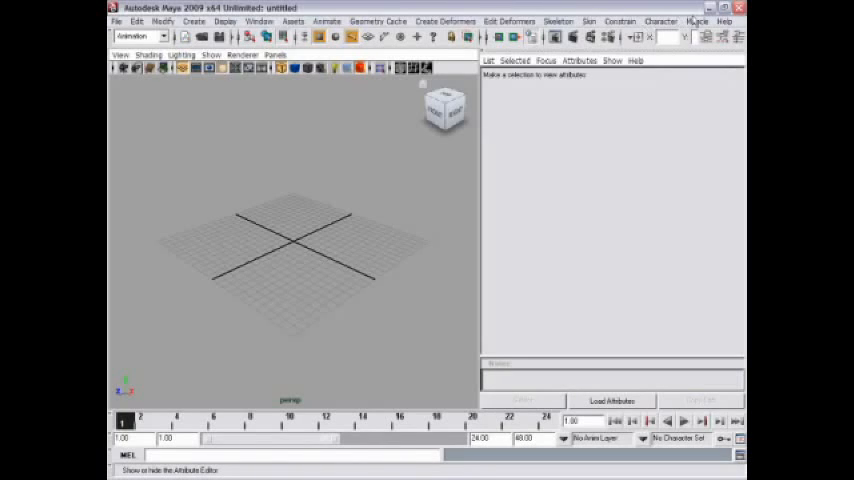
Launch the Maya Help documentation from the Help menu
{"action": "left_click", "coordinate": [712, 32]}
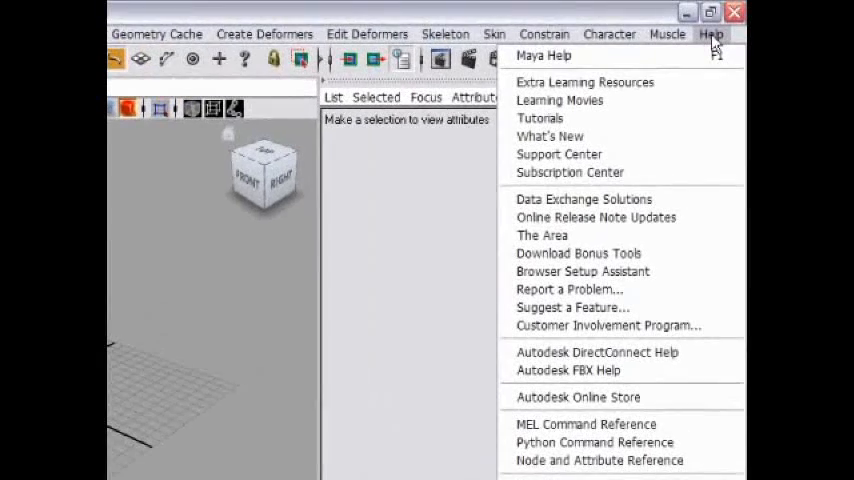
{"action": "mouse_move", "coordinate": [544, 56]}
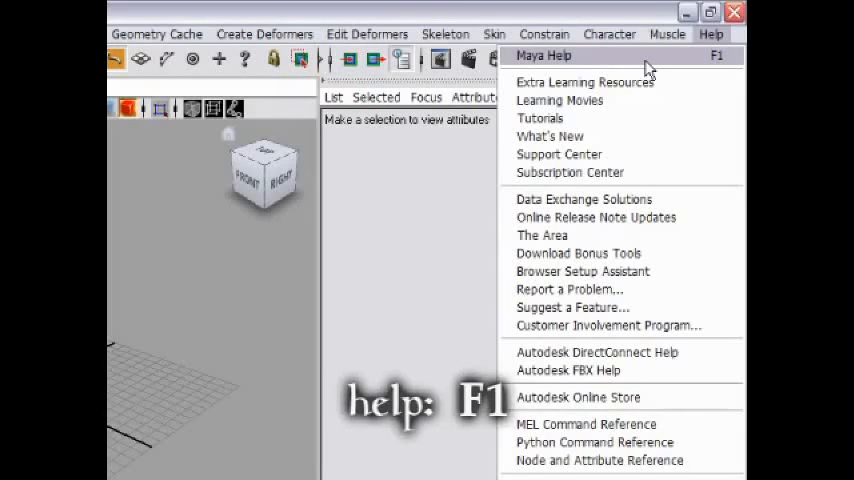
{"action": "left_click", "coordinate": [544, 56]}
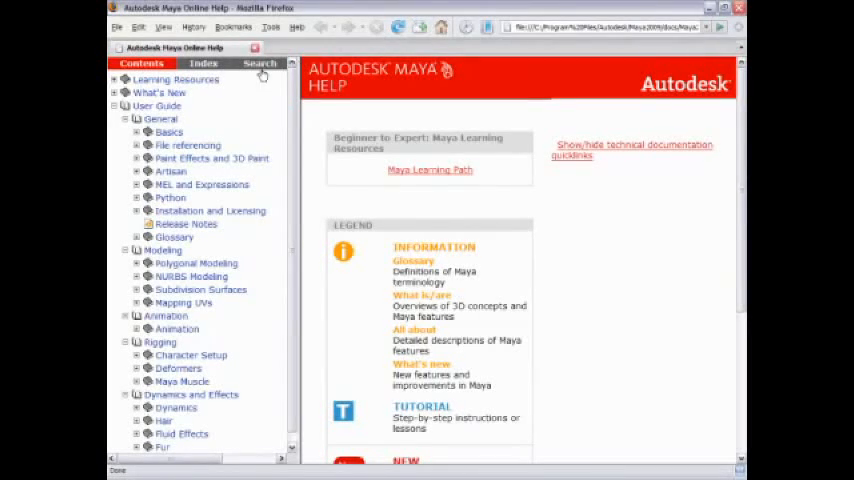
Search the online help for 'preferences folder' and list the matching topics
{"action": "left_click", "coordinate": [260, 64]}
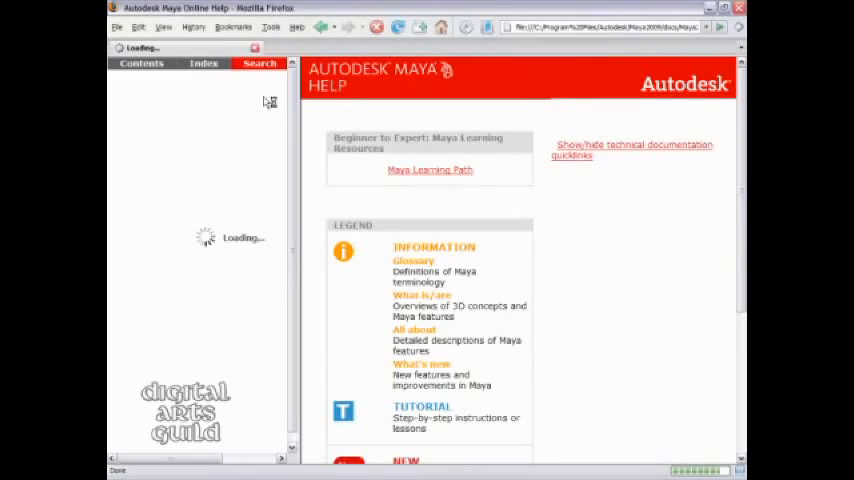
{"action": "left_click", "coordinate": [258, 64]}
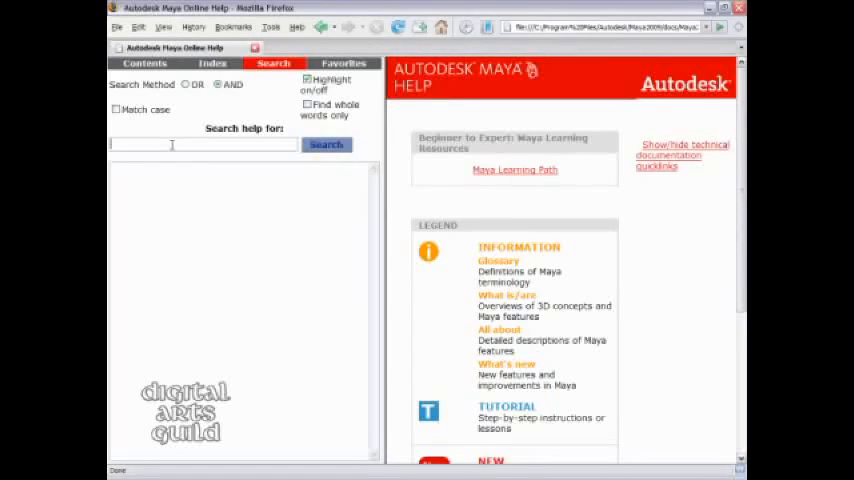
{"action": "type", "text": "preferences"}
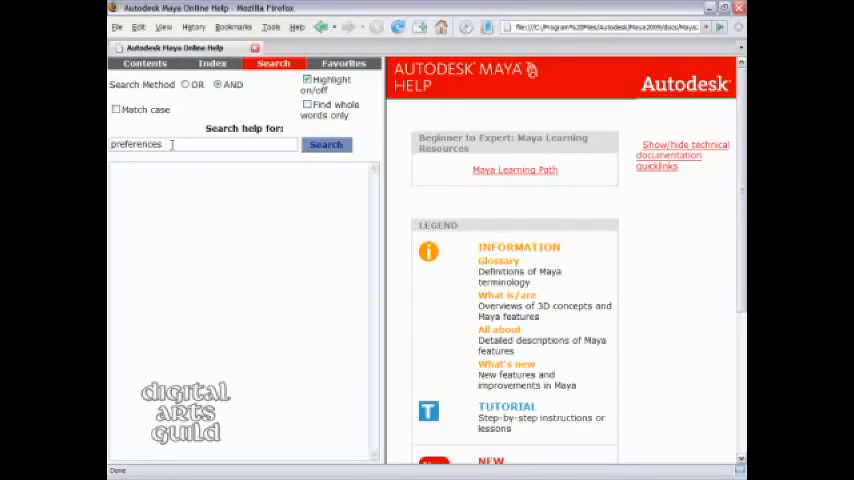
{"action": "type", "text": "folder"}
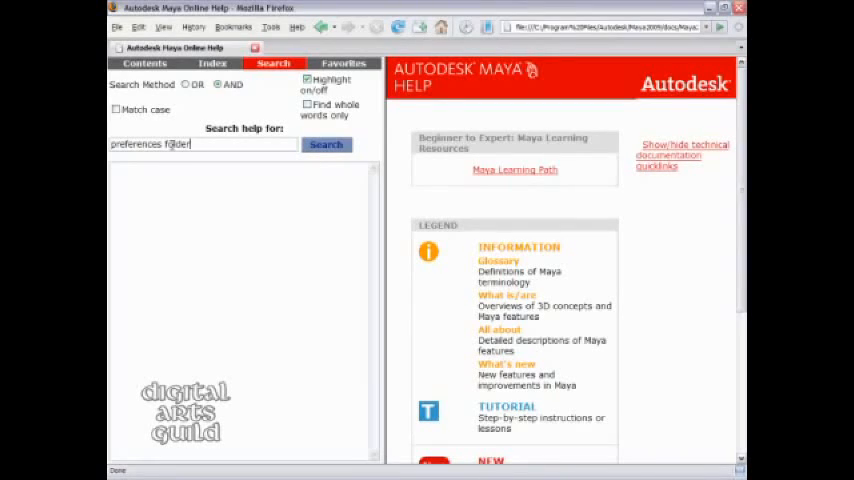
{"action": "left_click", "coordinate": [326, 144]}
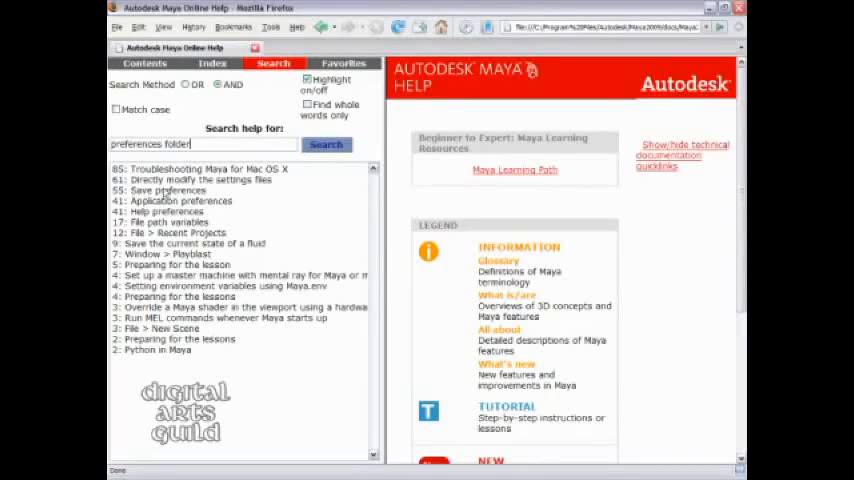
Read the Save preferences topic down to the Windows preference-file paths
{"action": "left_click", "coordinate": [168, 190]}
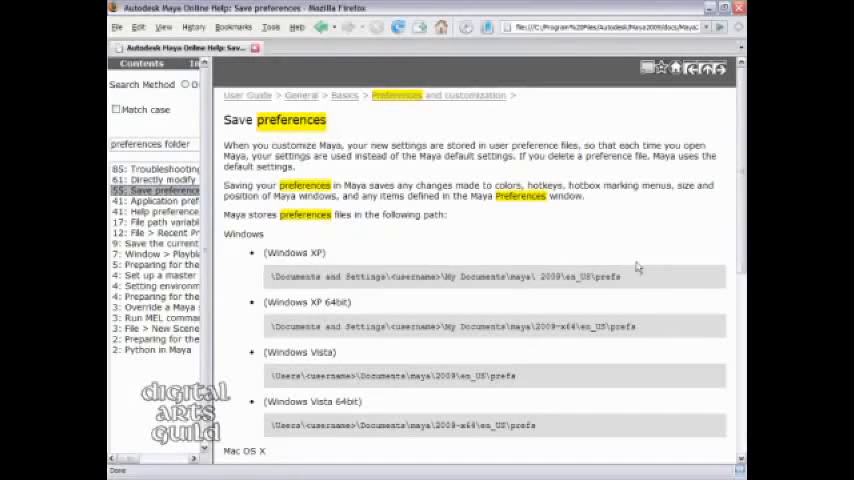
{"action": "scroll", "scroll_direction": "down", "scroll_amount": 3}
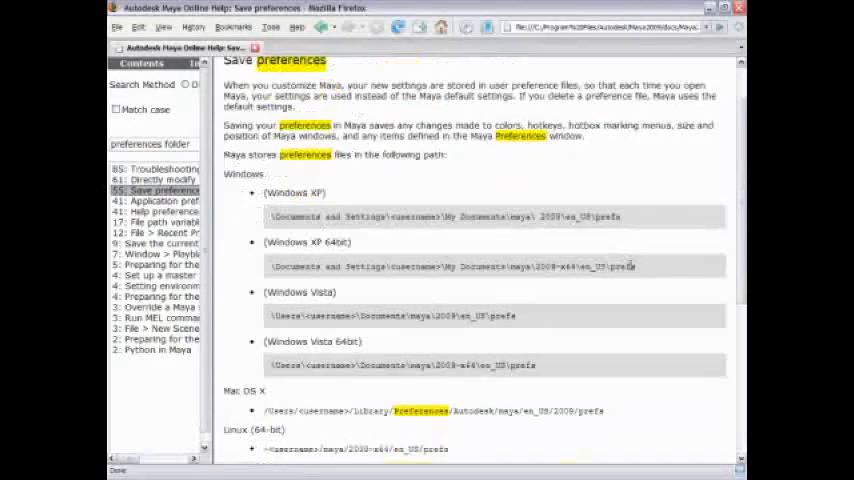
{"action": "scroll", "scroll_direction": "down", "scroll_amount": 3}
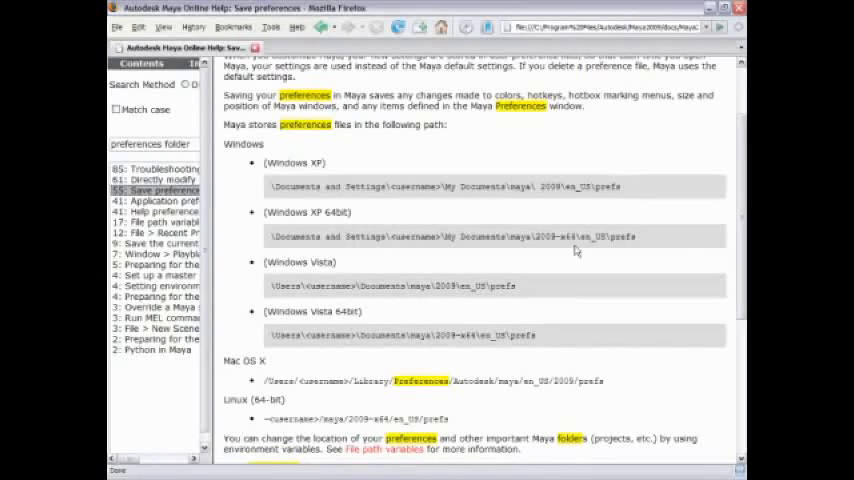
{"action": "mouse_move", "coordinate": [588, 252]}
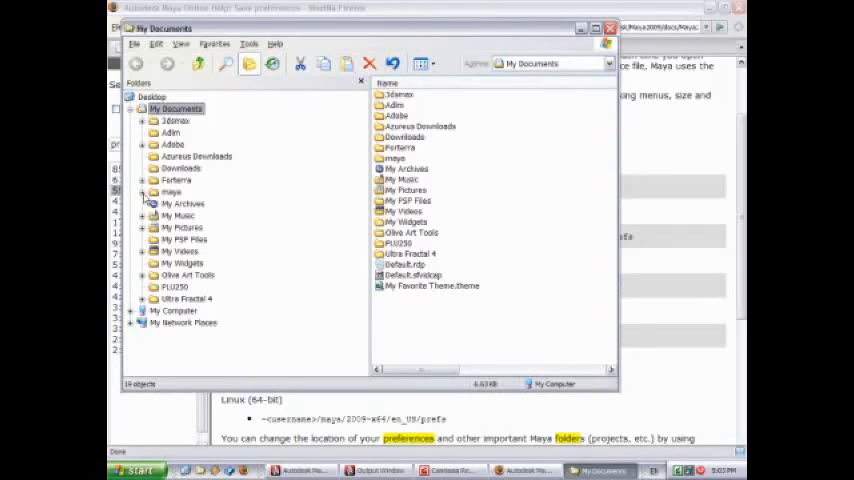
Return to the Maya window after spotting the maya folder in My Documents
{"action": "left_click", "coordinate": [144, 192]}
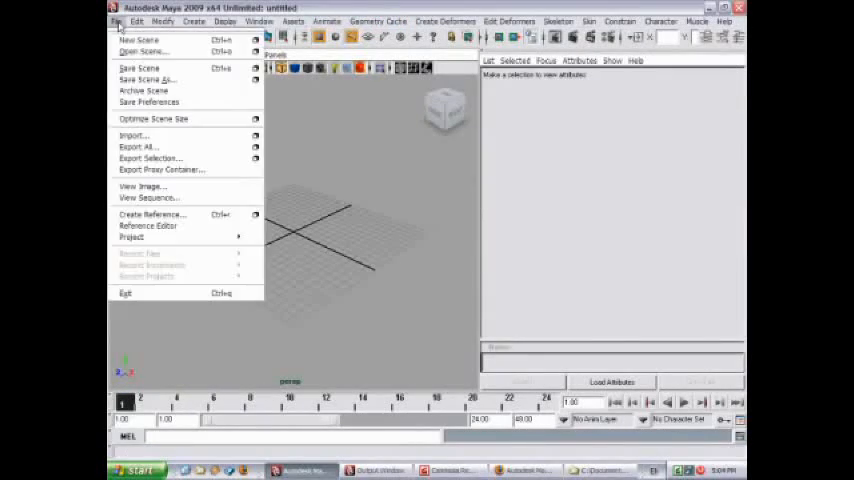
Exit Maya via File > Exit so its preferences can be reset
{"action": "left_click", "coordinate": [124, 292]}
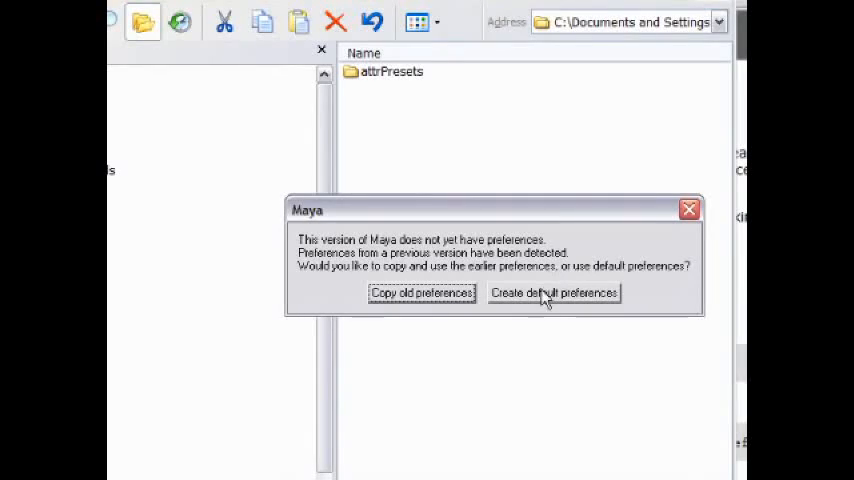
{"action": "left_click", "coordinate": [552, 292]}
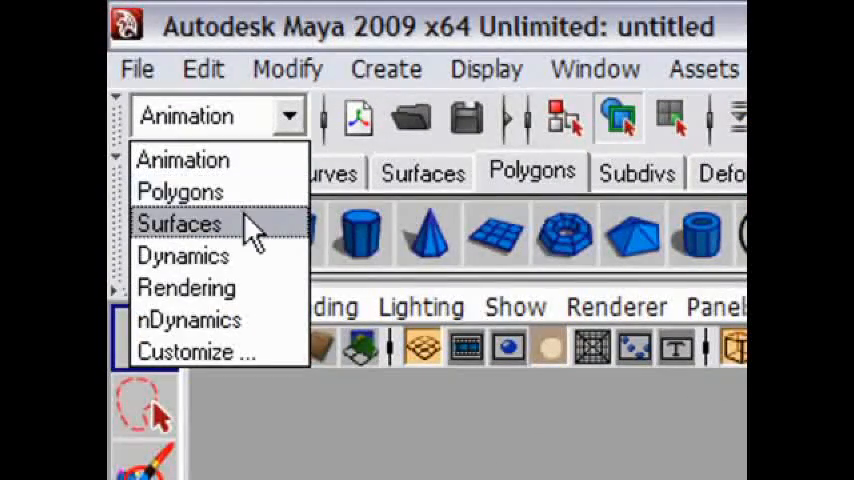
{"action": "mouse_move", "coordinate": [180, 192]}
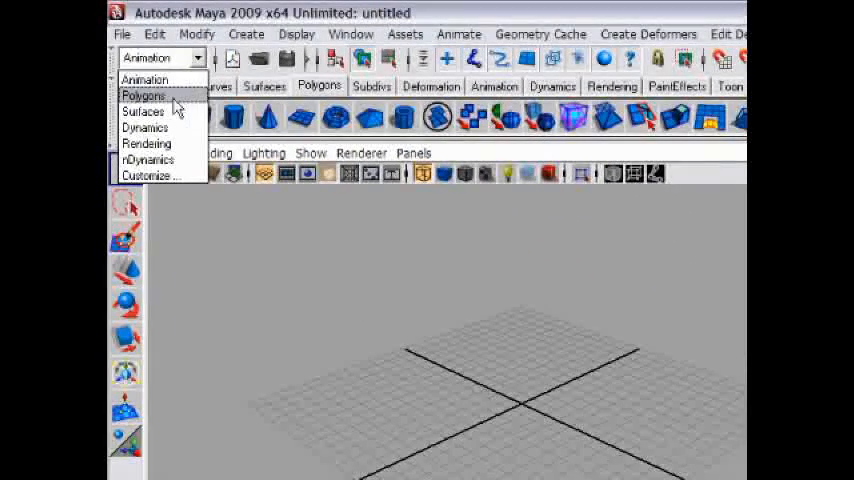
{"action": "left_click", "coordinate": [140, 96]}
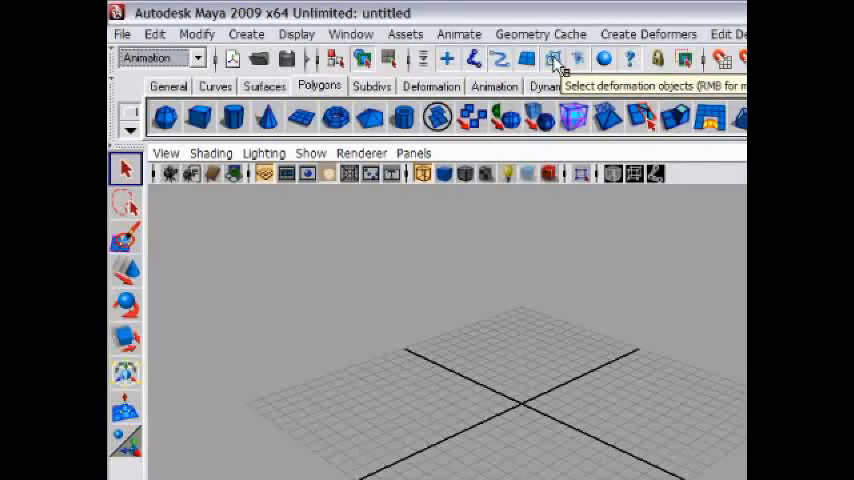
{"action": "mouse_move", "coordinate": [630, 62]}
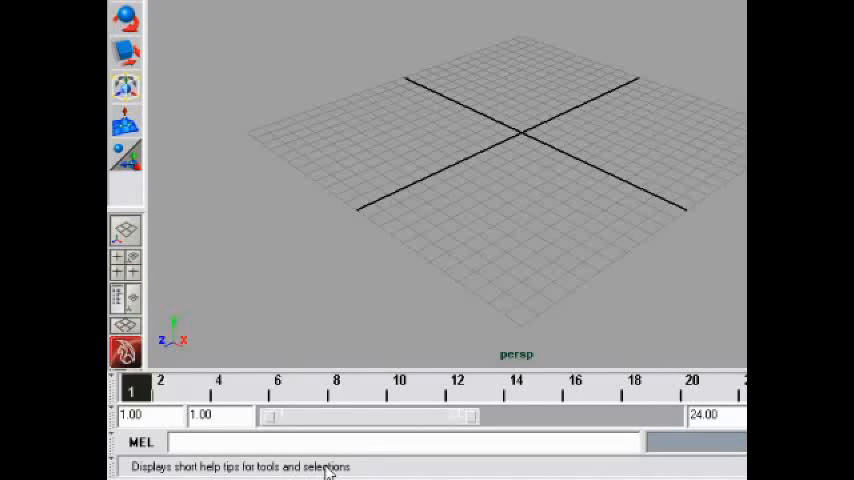
{"action": "mouse_move", "coordinate": [390, 472]}
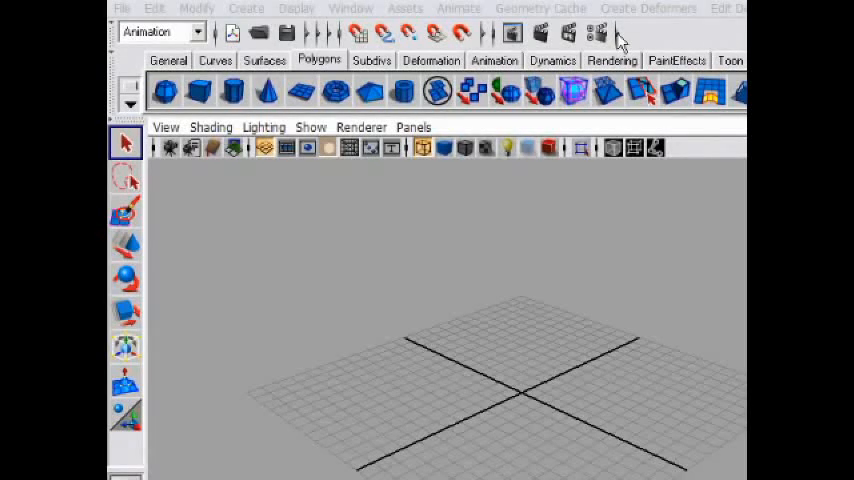
{"action": "left_click", "coordinate": [264, 60]}
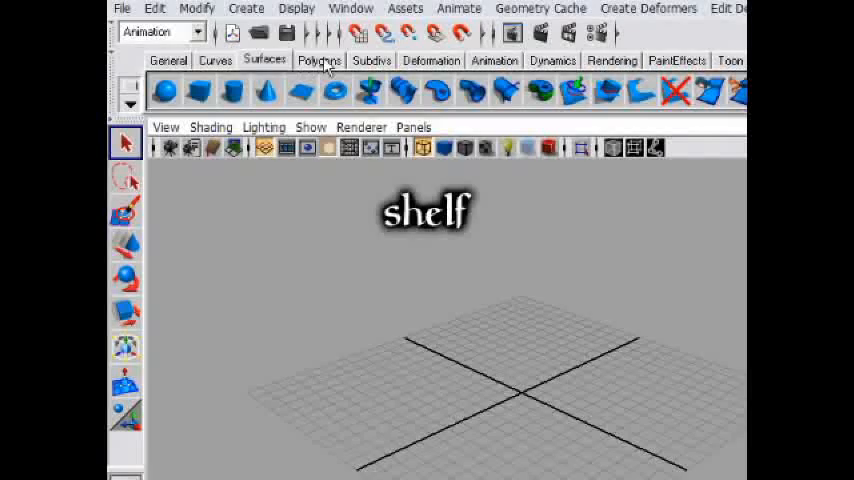
{"action": "left_click", "coordinate": [492, 60]}
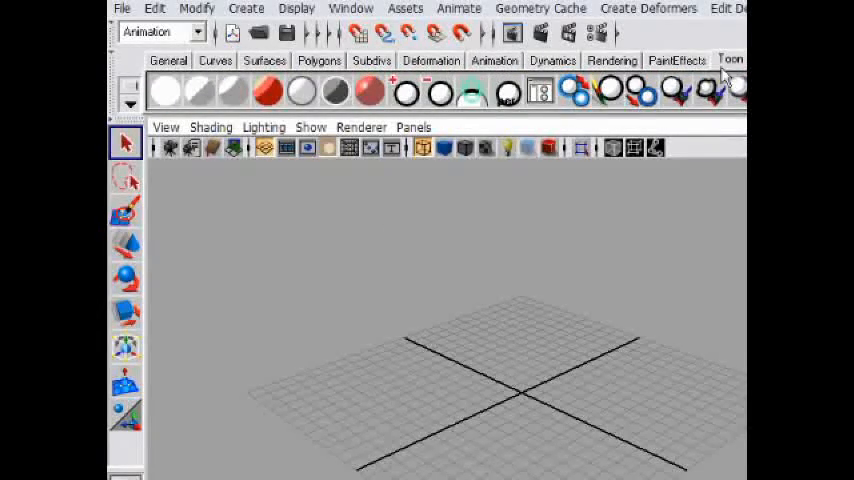
{"action": "mouse_move", "coordinate": [440, 92]}
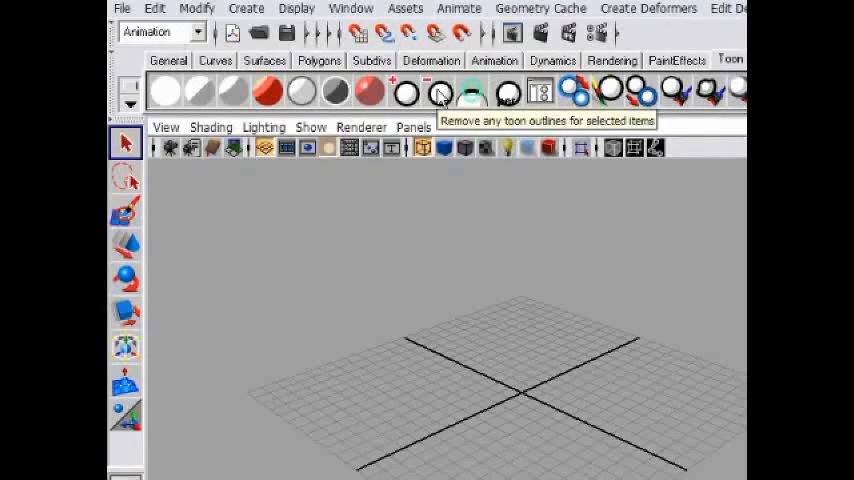
{"action": "mouse_move", "coordinate": [164, 96]}
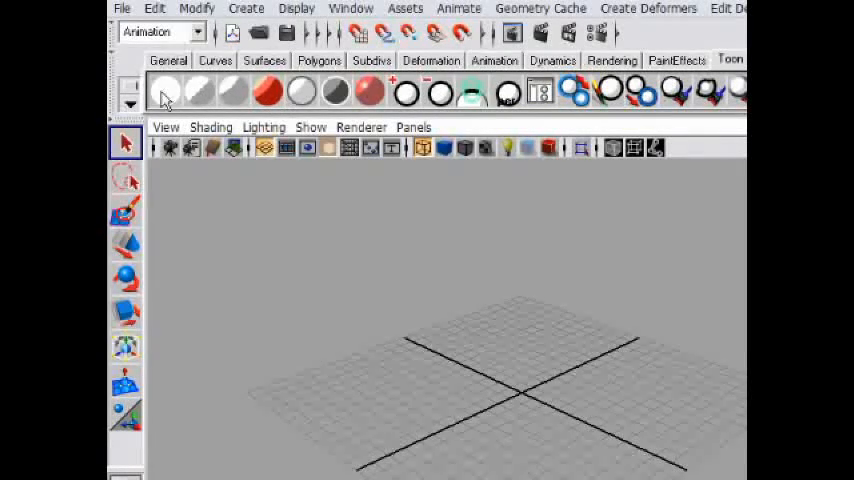
{"action": "left_click", "coordinate": [320, 60]}
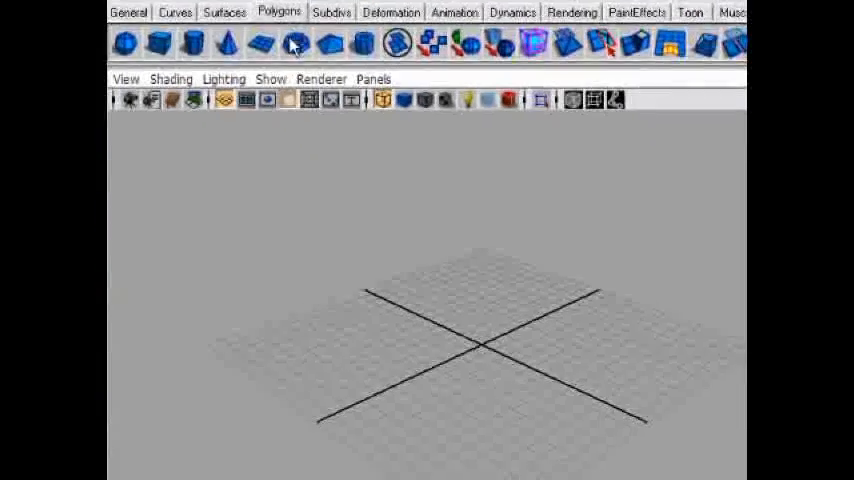
{"action": "mouse_move", "coordinate": [160, 44]}
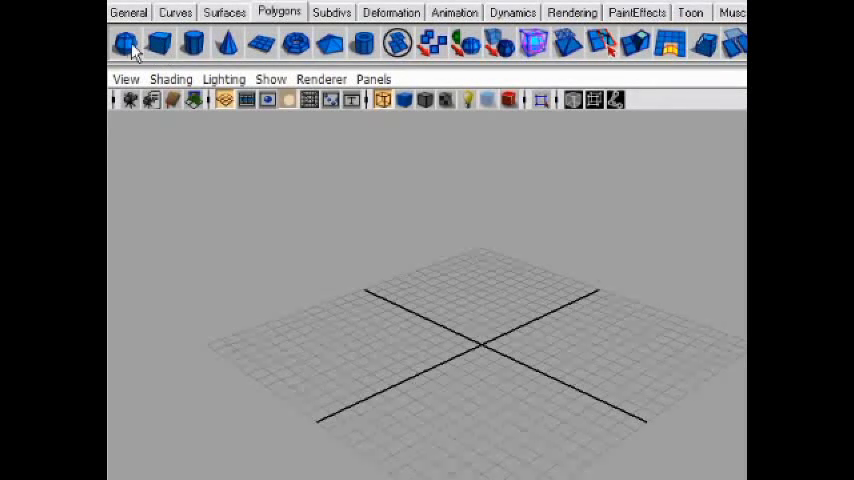
{"action": "mouse_move", "coordinate": [128, 44]}
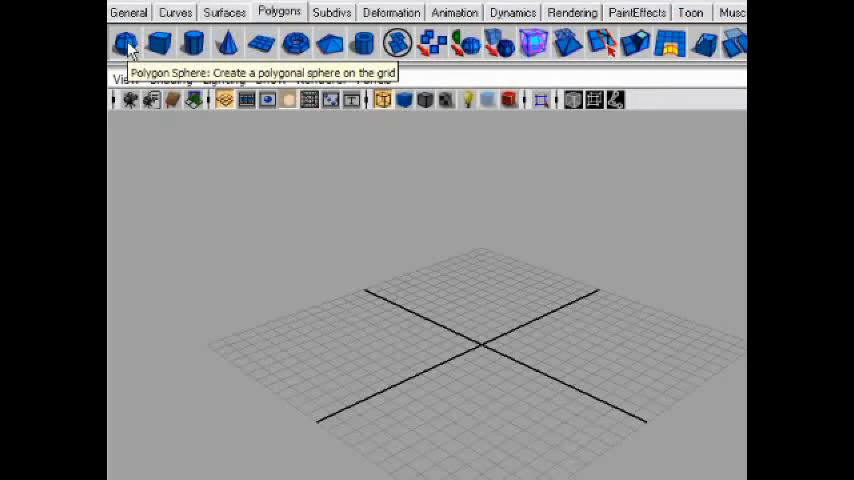
{"action": "left_click", "coordinate": [126, 42]}
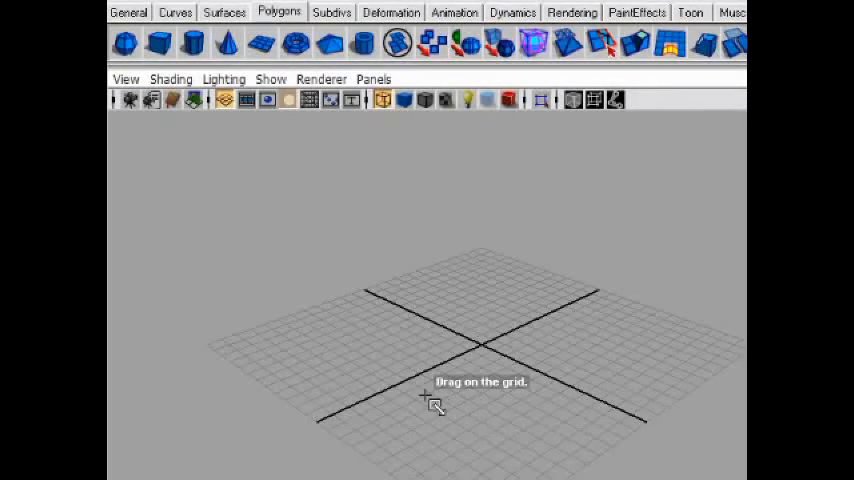
{"action": "mouse_move", "coordinate": [370, 324]}
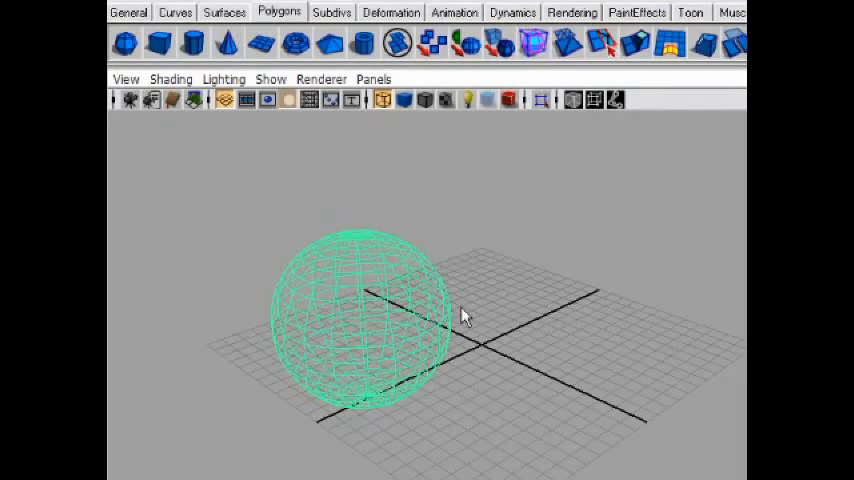
{"action": "mouse_move", "coordinate": [160, 42]}
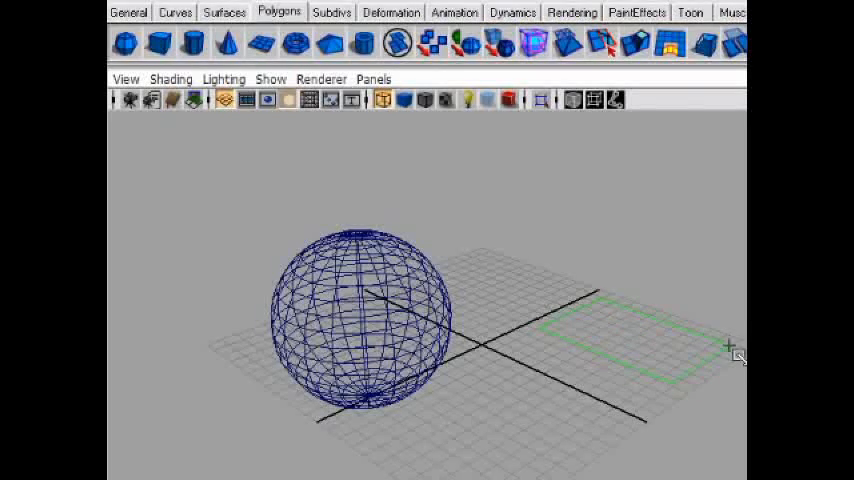
Drag out the polygon cube's base on the grid to the right of the sphere
{"action": "left_click_drag", "start_coordinate": [736, 356], "coordinate": [680, 216]}
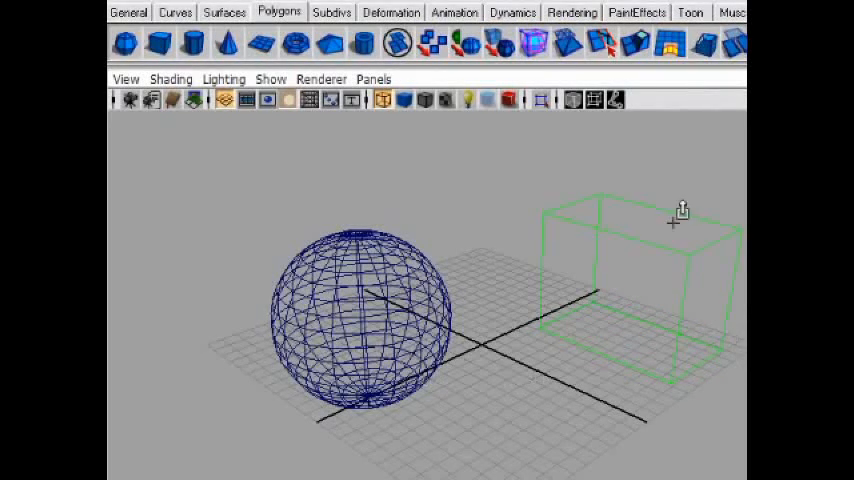